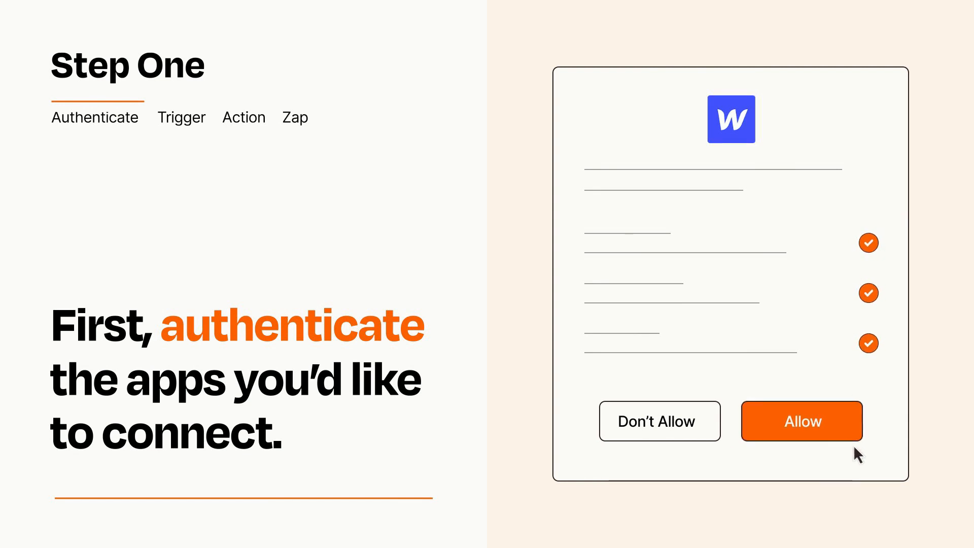
Allow Zapier access to the Webflow account and begin choosing the trigger app and event.
left_click(801, 420)
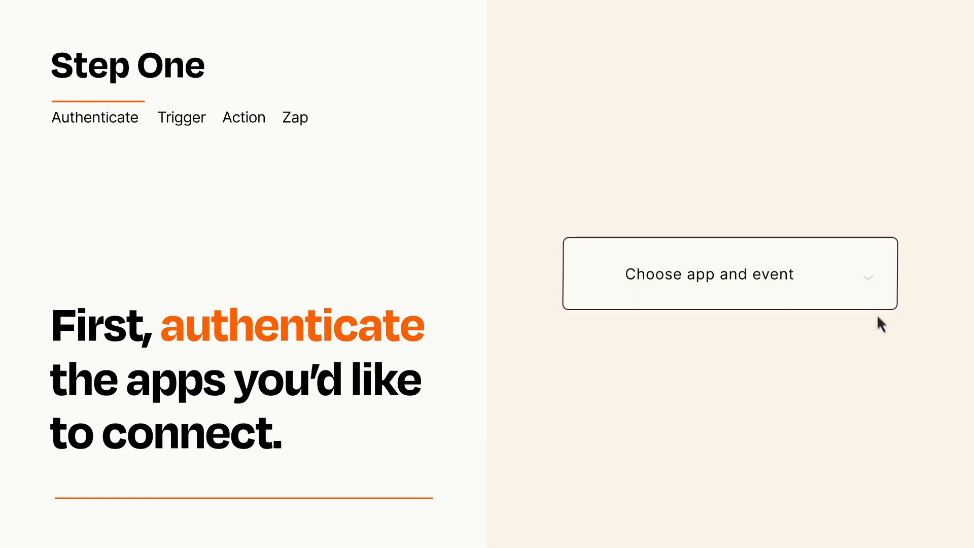
left_click(728, 273)
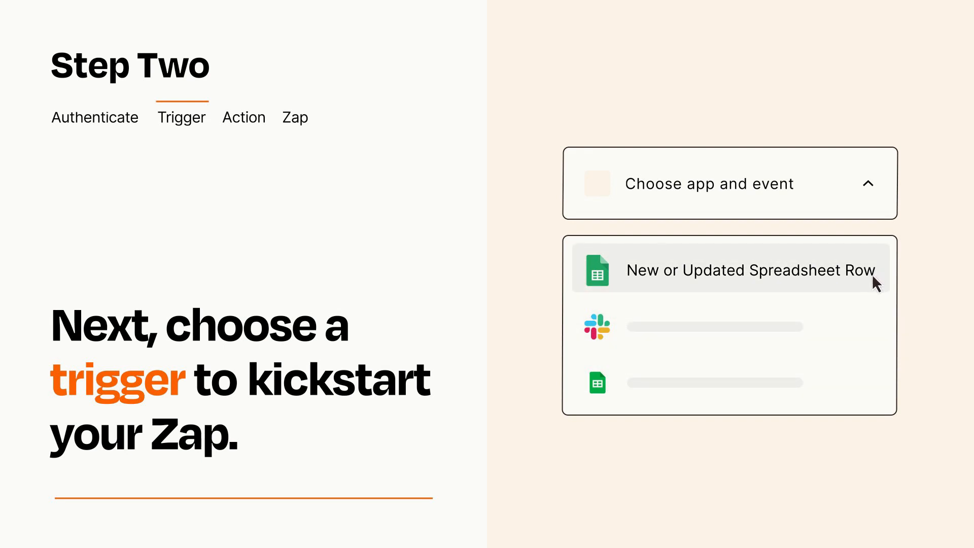
Select Google Sheets 'New or Updated Spreadsheet Row' as the Zap trigger.
left_click(748, 270)
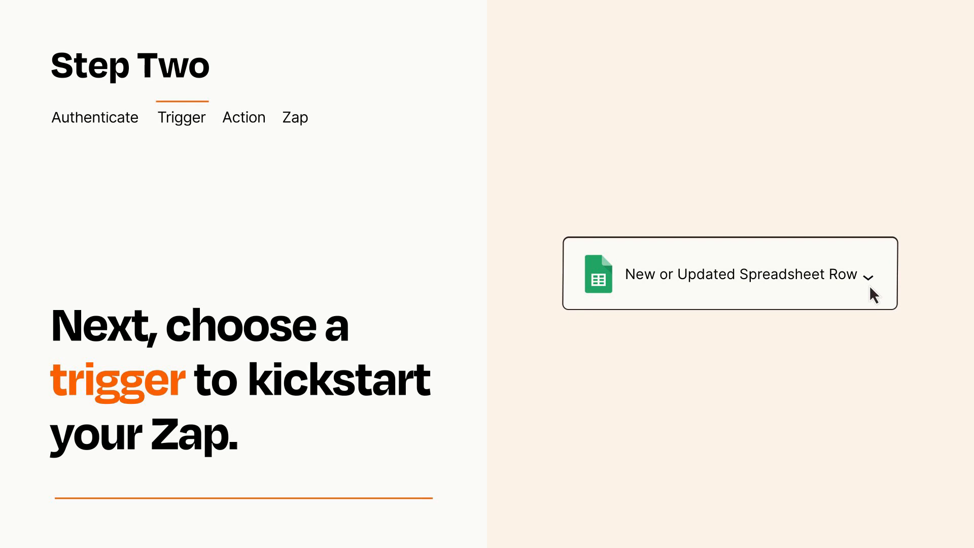
mouse_move(882, 289)
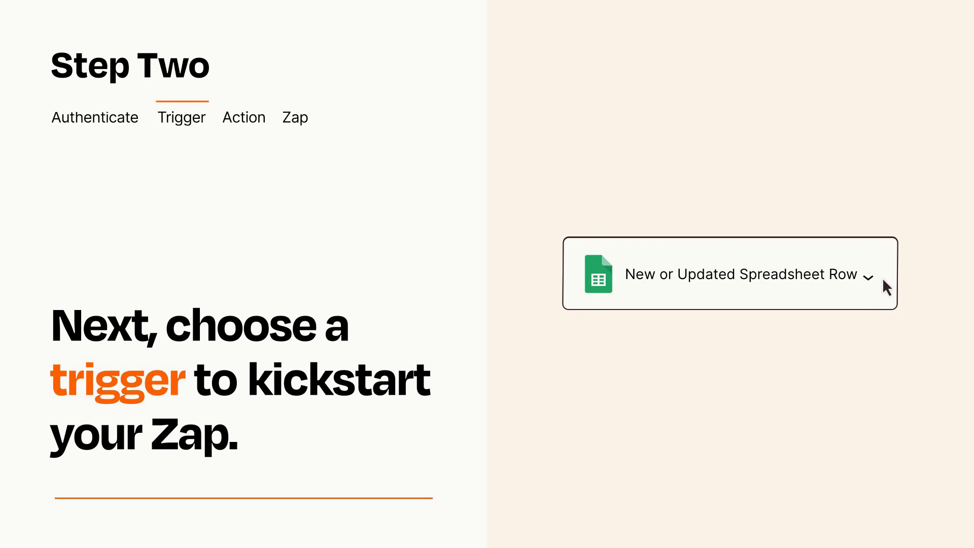
mouse_move(876, 276)
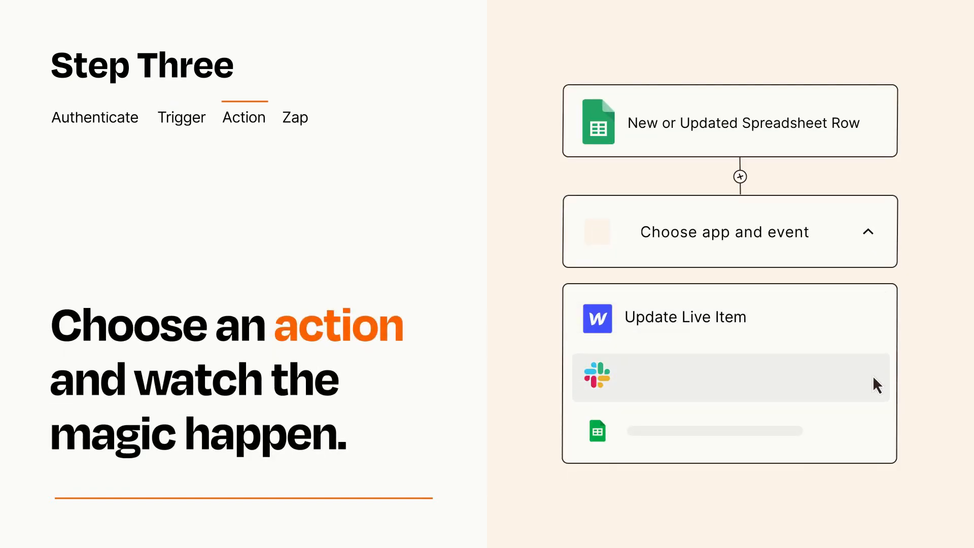
mouse_move(877, 338)
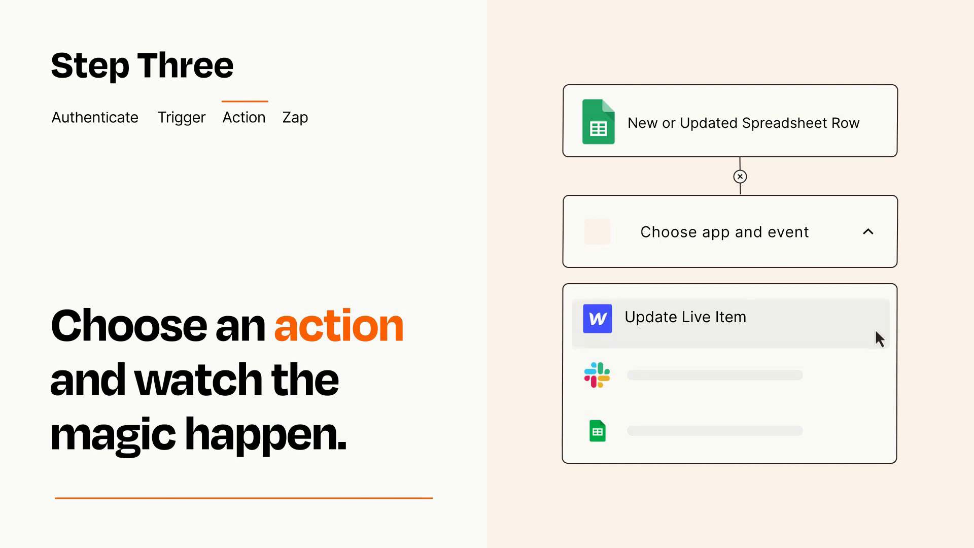
Select Webflow 'Update Live Item' as the action and fill its Item and Details fields.
left_click(685, 317)
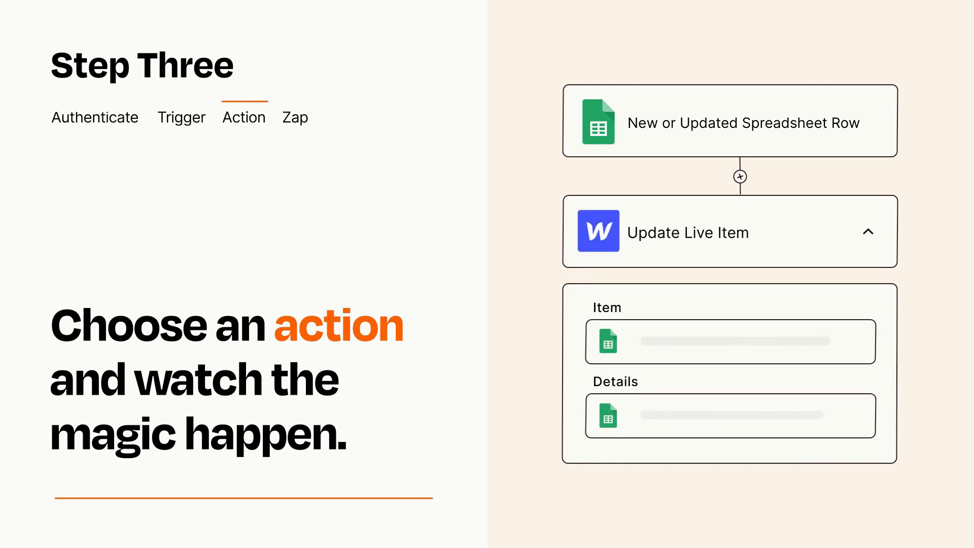
left_click(868, 231)
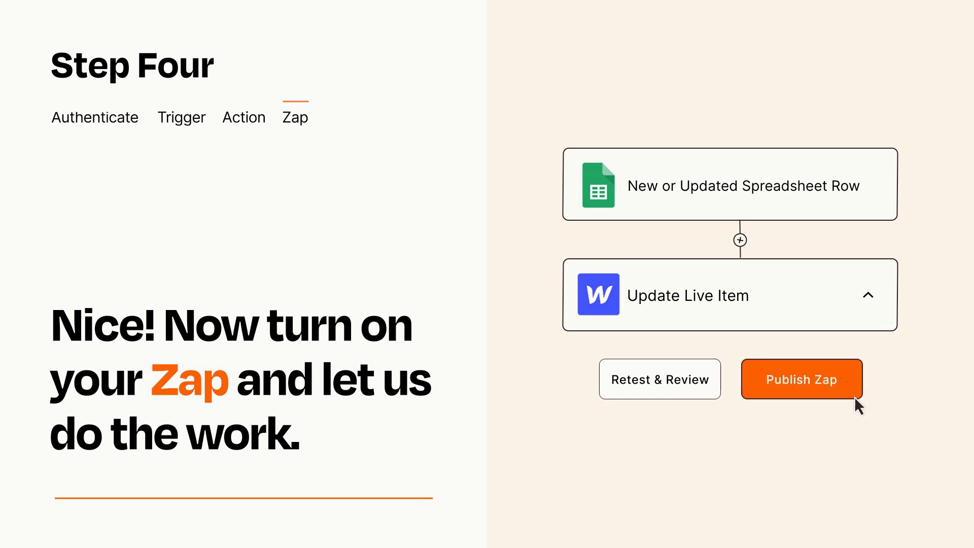
Publish the Zap so the spreadsheet-row trigger drives the Webflow item update.
left_click(800, 378)
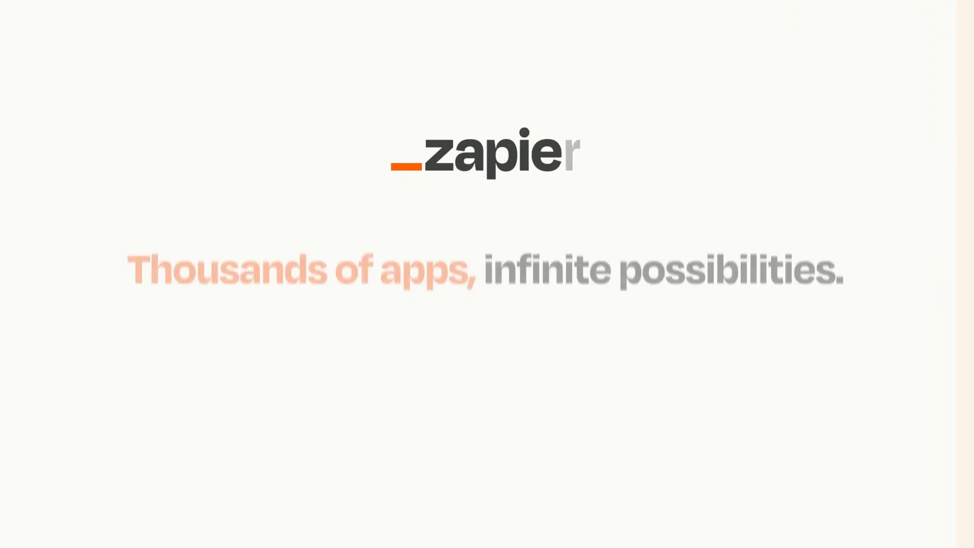